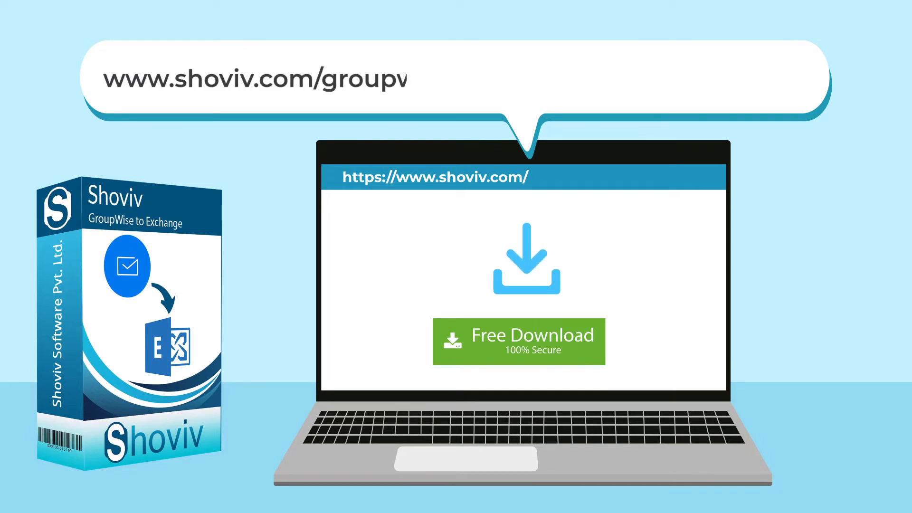
# Step: Dismiss the demo welcome dialog and begin adding a Novell GroupWise source
pyautogui.write('wise-to-exchange-mi')
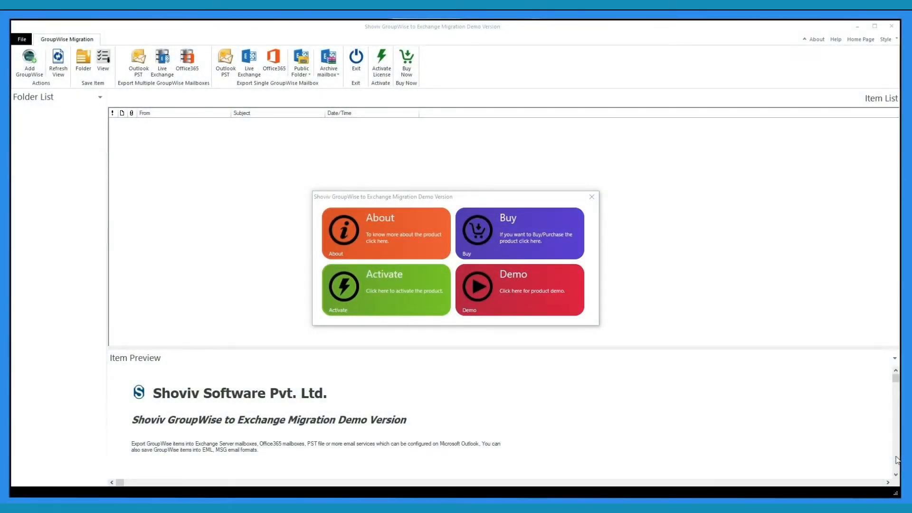
pyautogui.click(591, 197)
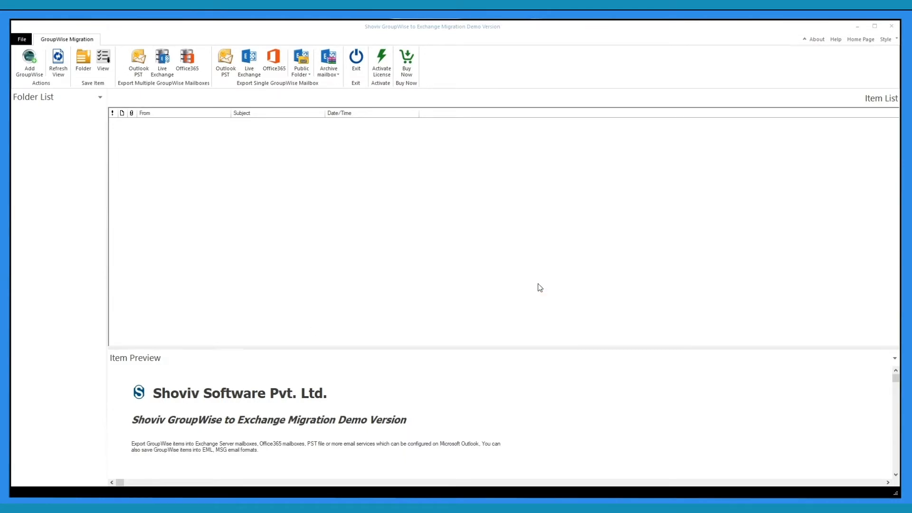
pyautogui.click(30, 63)
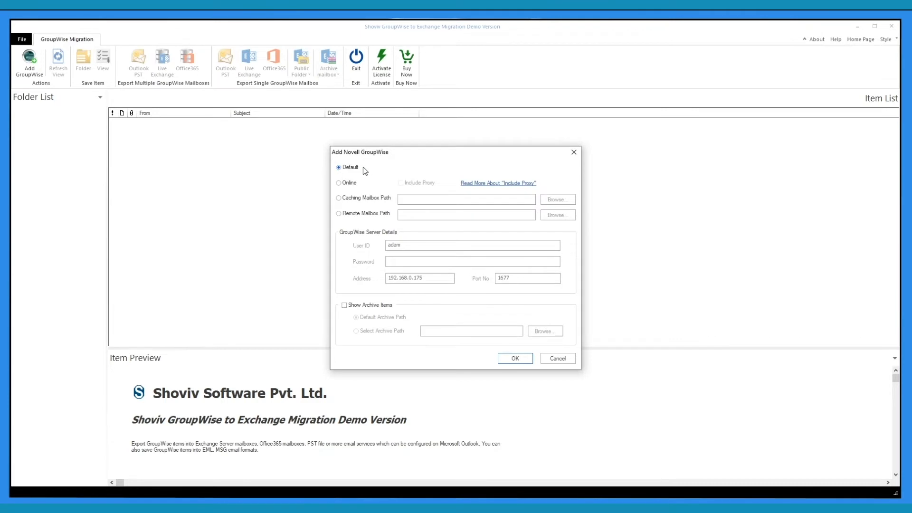
pyautogui.moveTo(348, 177)
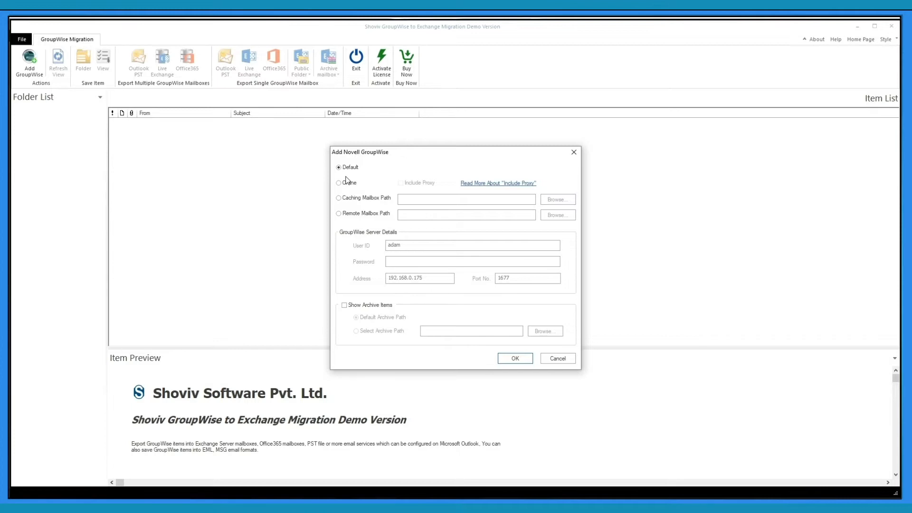
# Step: Choose the Online connection mode, select the port number and enable Include Proxy
pyautogui.click(339, 182)
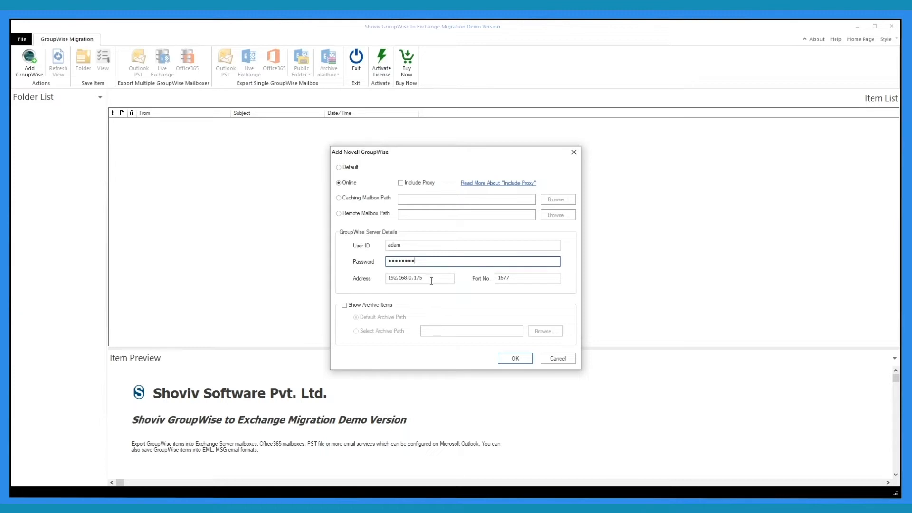
pyautogui.tripleClick(526, 278)
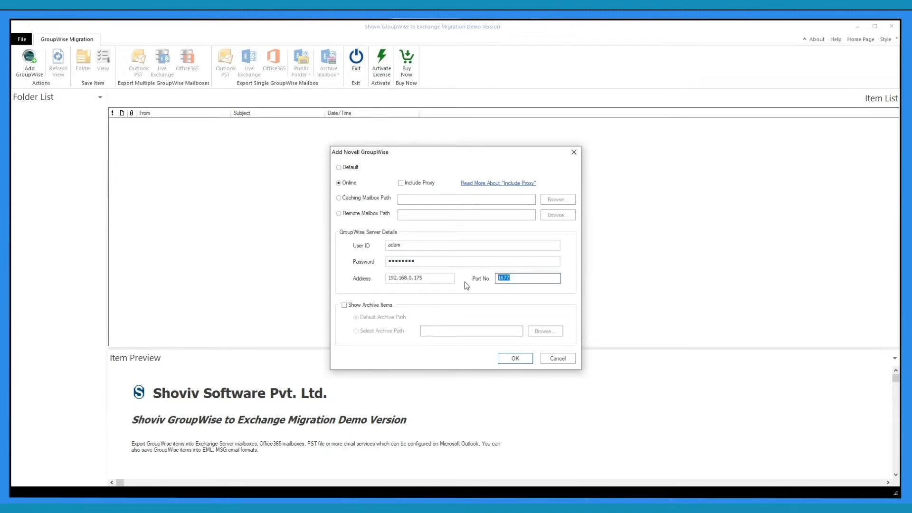
pyautogui.click(400, 182)
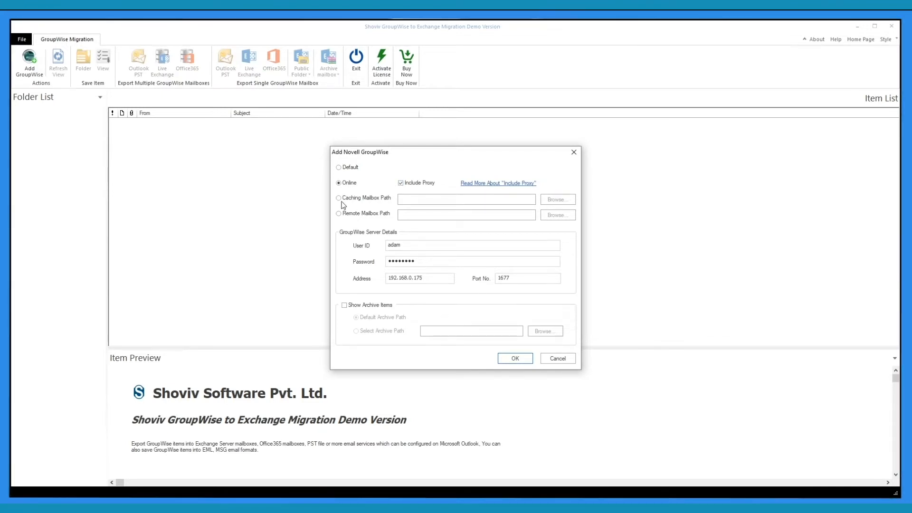
# Step: Switch the source to Caching Mailbox Path, then to Remote Mailbox Path
pyautogui.click(338, 198)
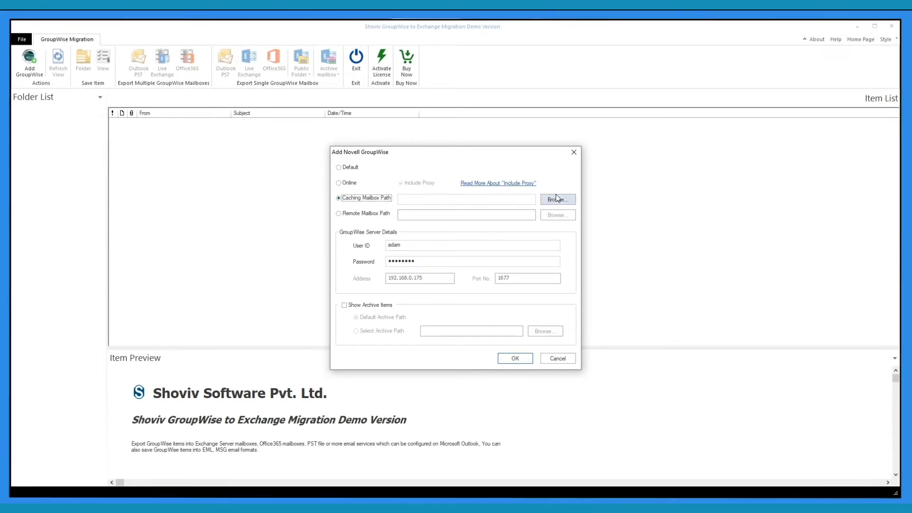
pyautogui.moveTo(555, 203)
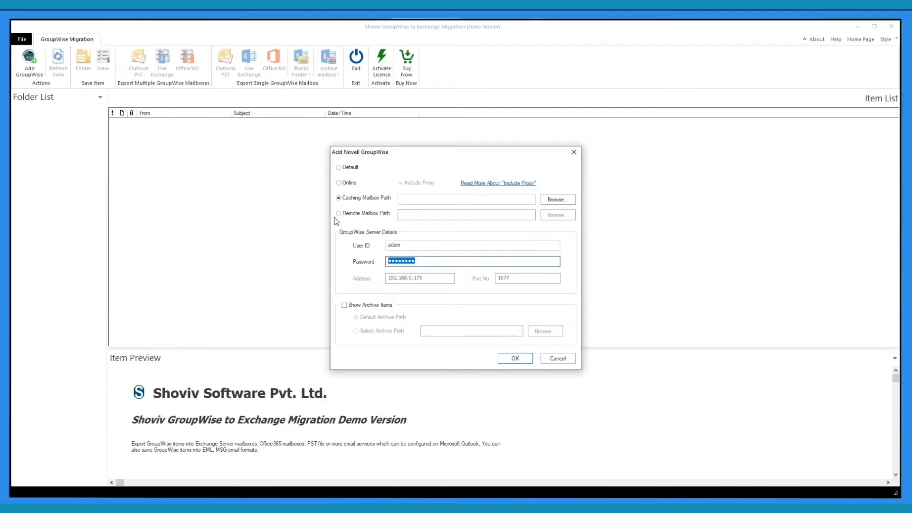
pyautogui.click(338, 213)
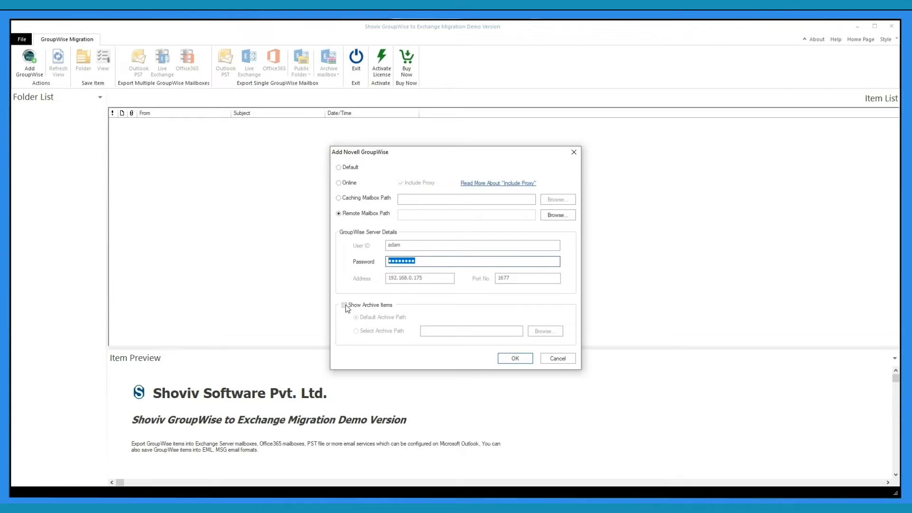
# Step: Enable Show Archive Items with a custom archive path, return to Online and confirm the connection
pyautogui.click(344, 305)
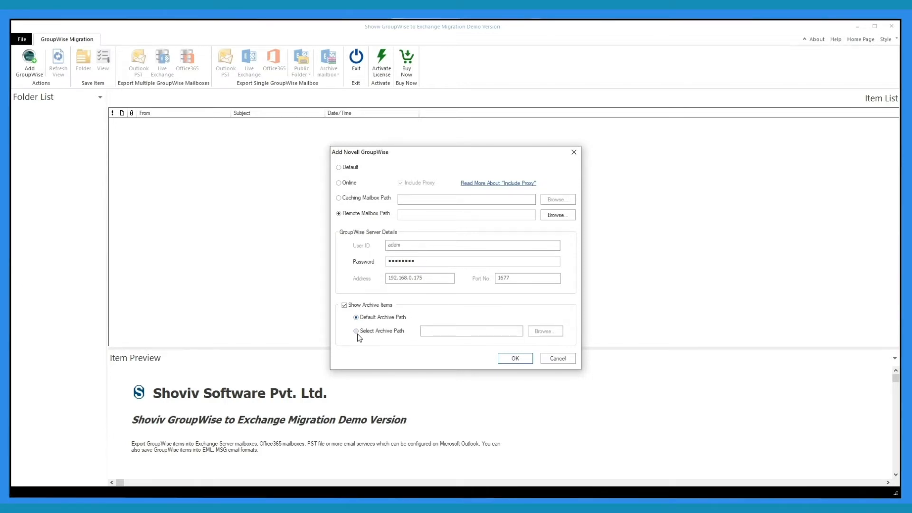
pyautogui.click(355, 331)
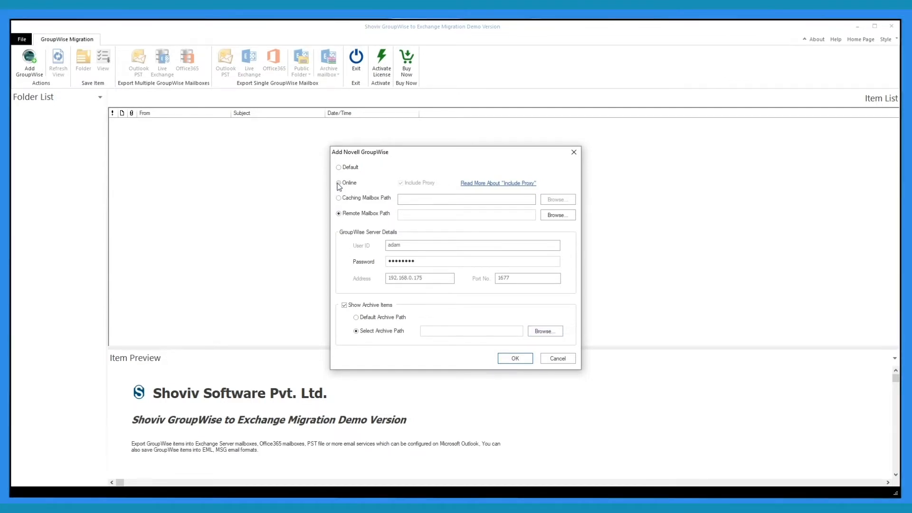
pyautogui.click(338, 183)
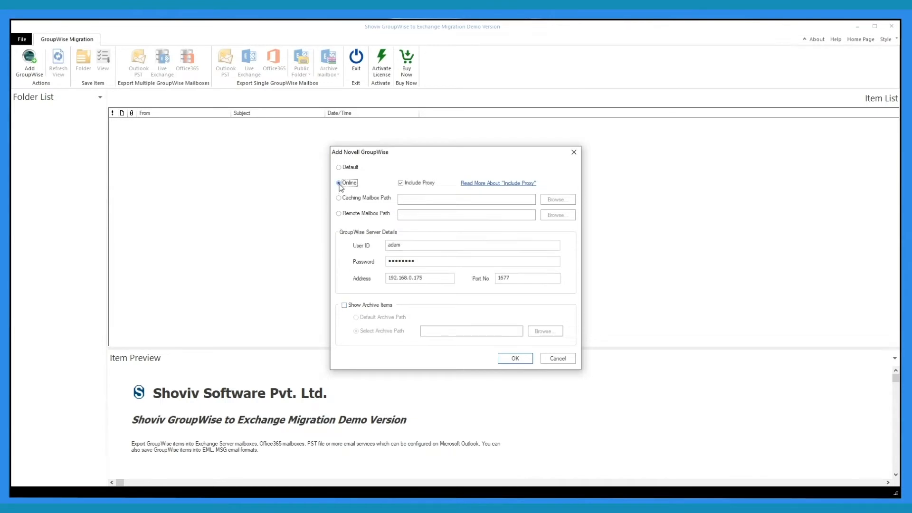
pyautogui.click(515, 358)
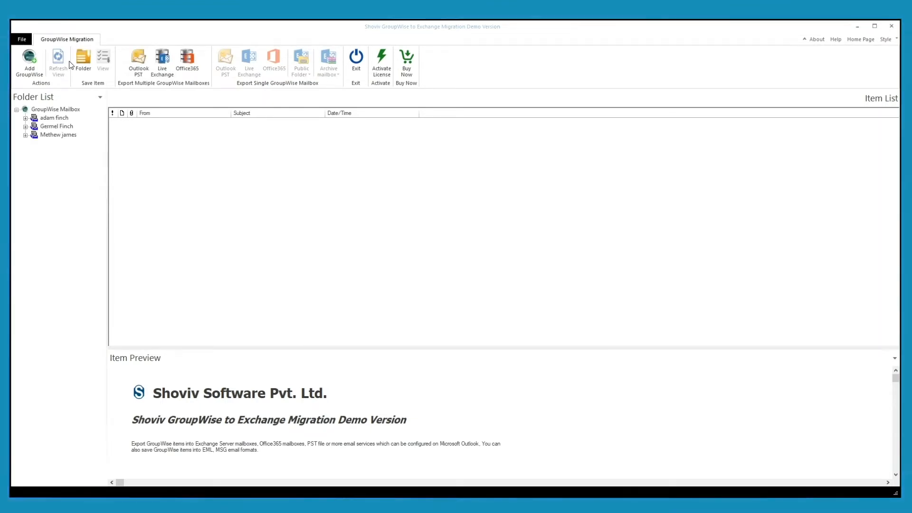
pyautogui.moveTo(163, 62)
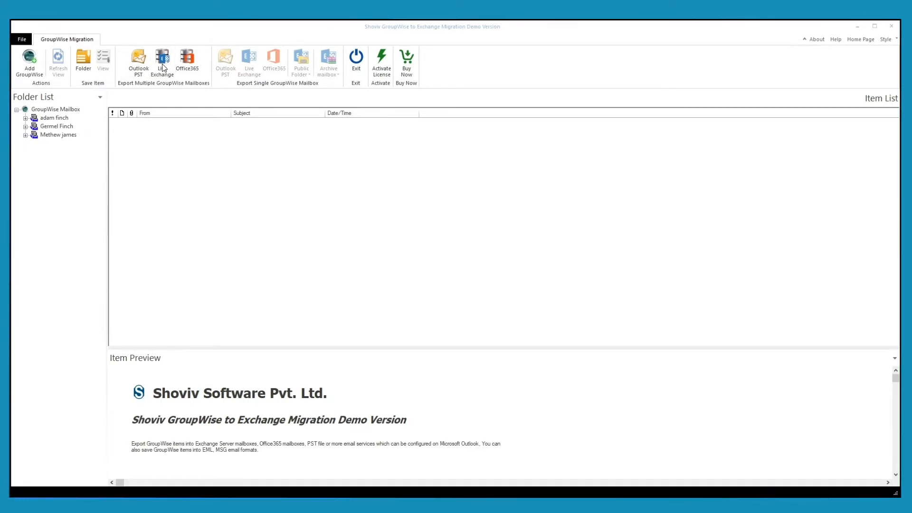
# Step: Start a Live Exchange multi-mailbox export and advance to target mailbox settings
pyautogui.click(162, 60)
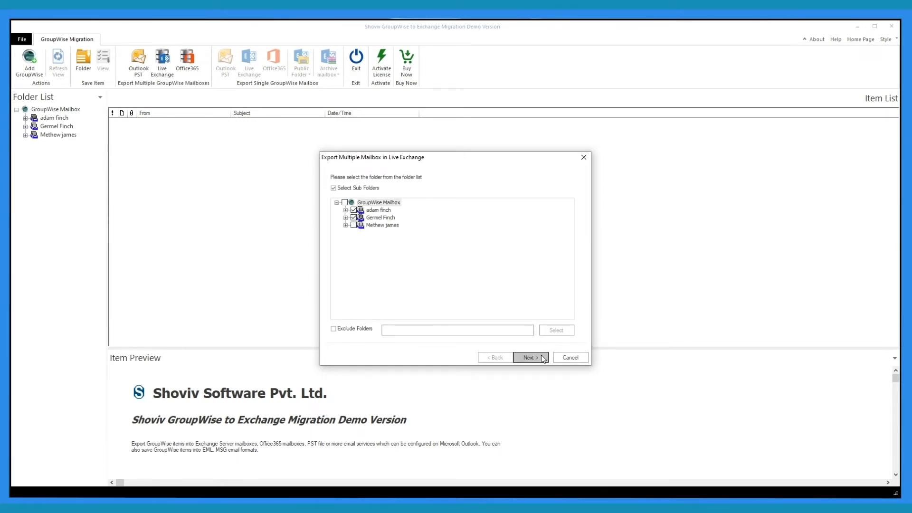
pyautogui.click(530, 357)
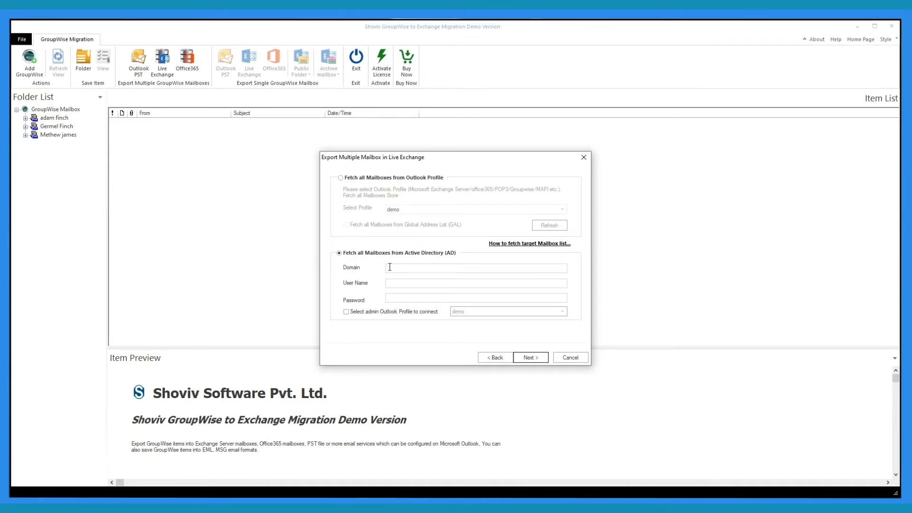
# Step: Enter domain 192.16... and password, try the demo admin Outlook profile, then fetch targets from an Outlook profile
pyautogui.write('192.168.0.151')
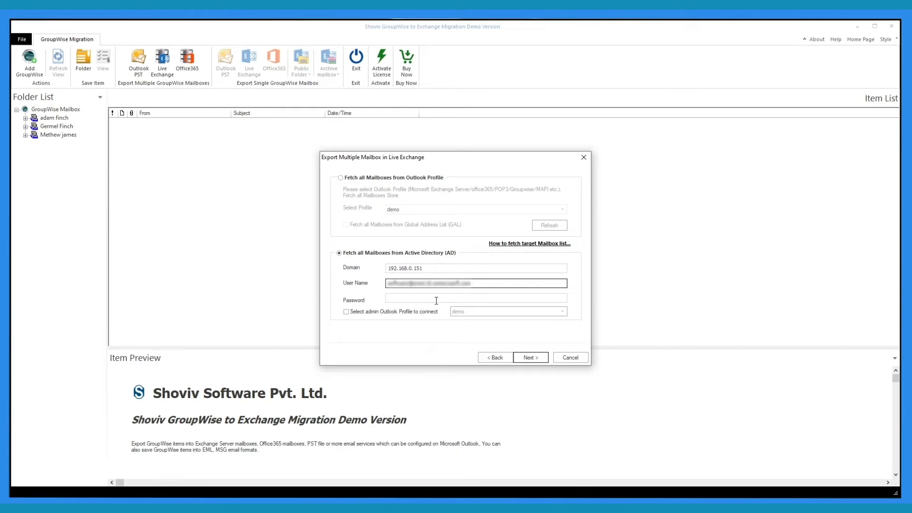
pyautogui.click(475, 298)
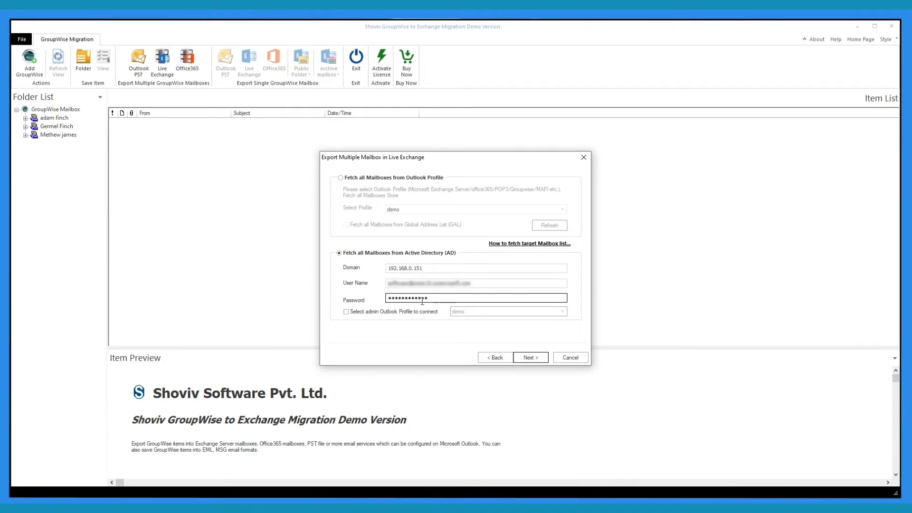
pyautogui.click(346, 311)
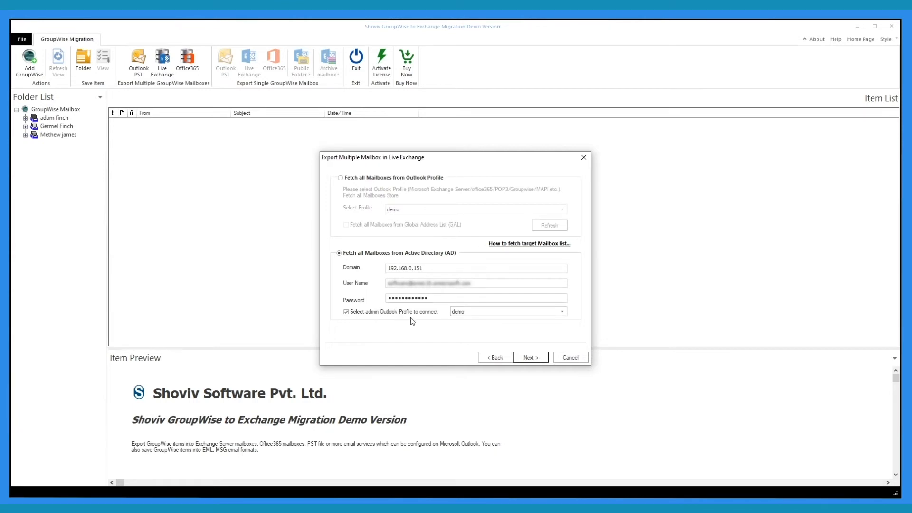
pyautogui.moveTo(591, 319)
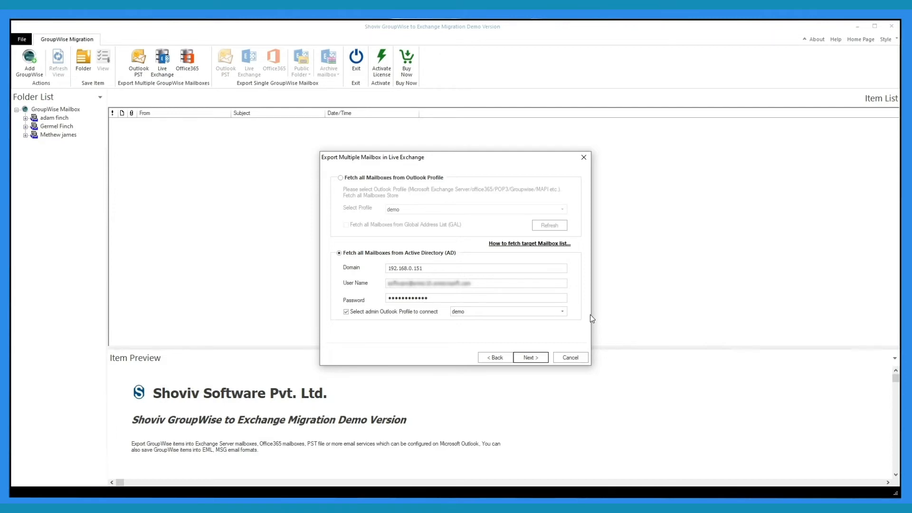
pyautogui.click(561, 311)
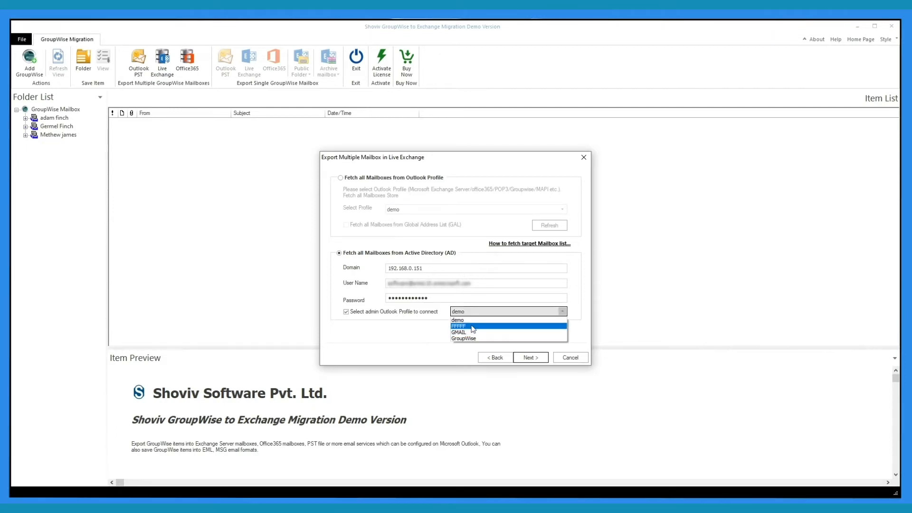
pyautogui.click(457, 320)
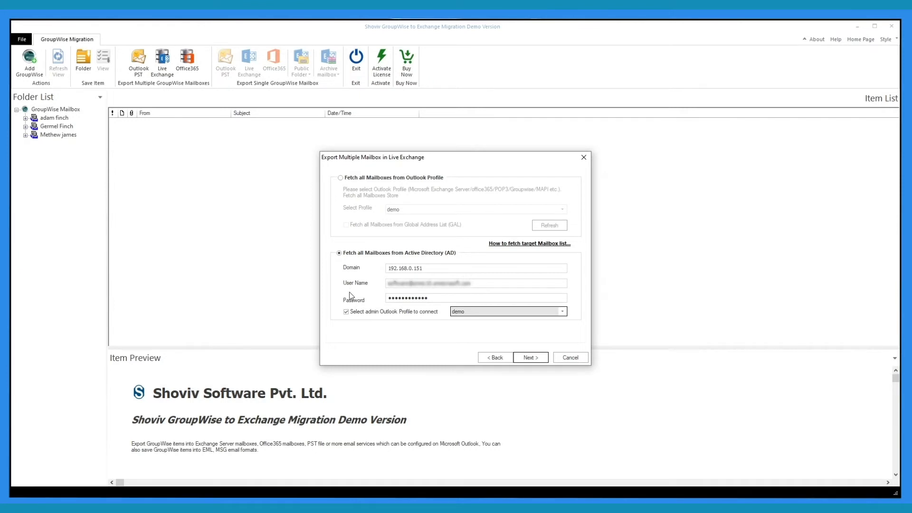
pyautogui.click(345, 311)
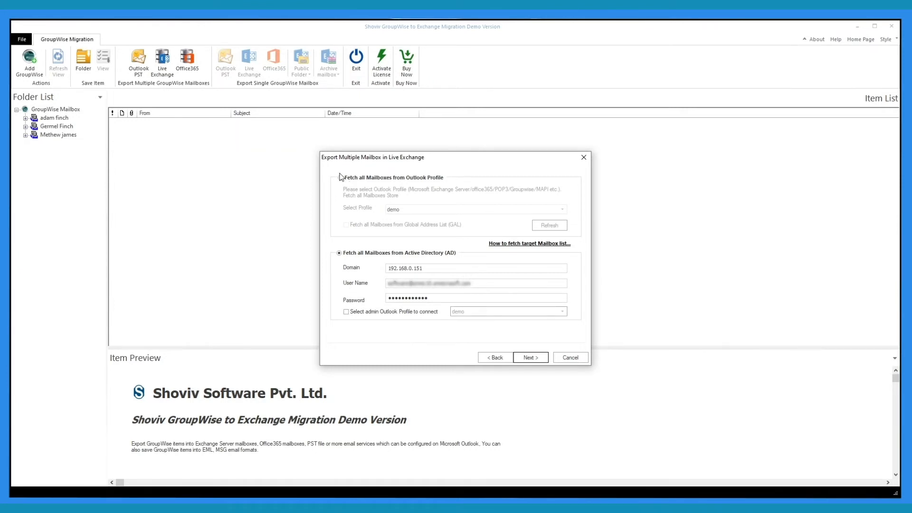
pyautogui.click(340, 178)
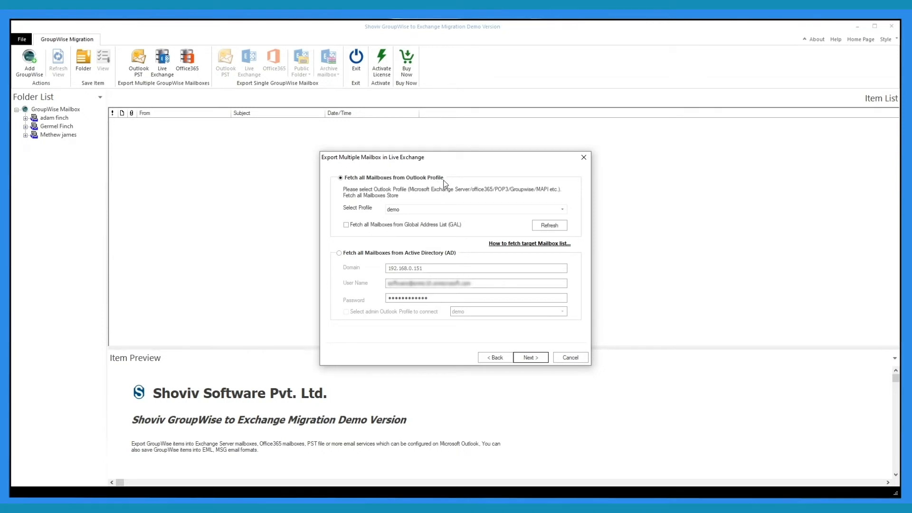
pyautogui.moveTo(372, 216)
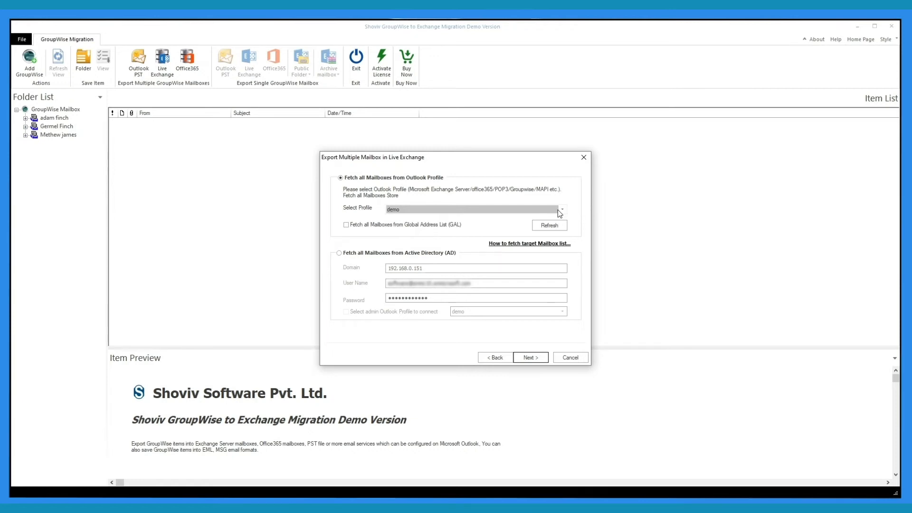
# Step: Toggle fetching all mailboxes from the Global Address List for the demo profile
pyautogui.click(345, 225)
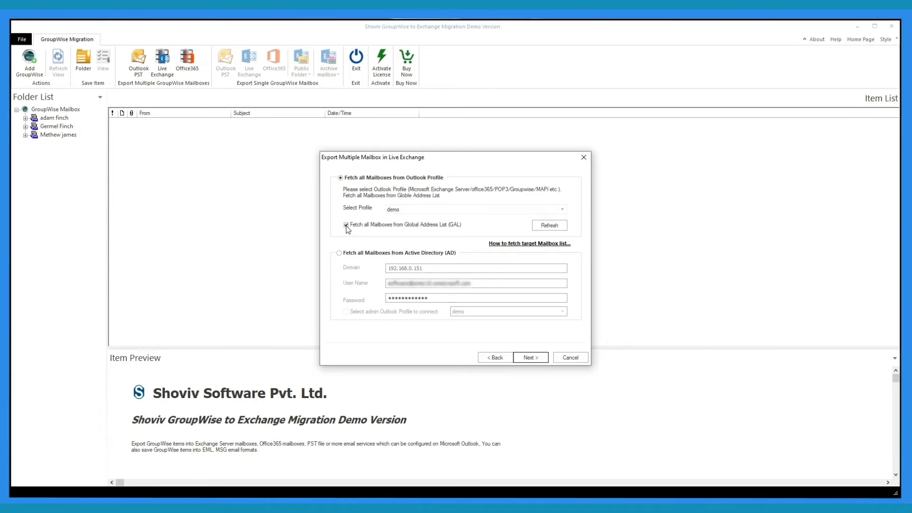
pyautogui.click(346, 224)
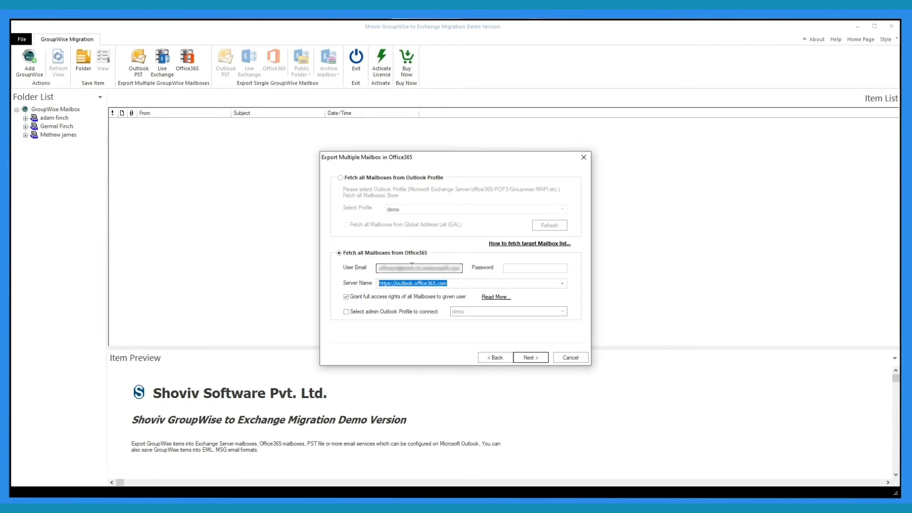
pyautogui.click(534, 268)
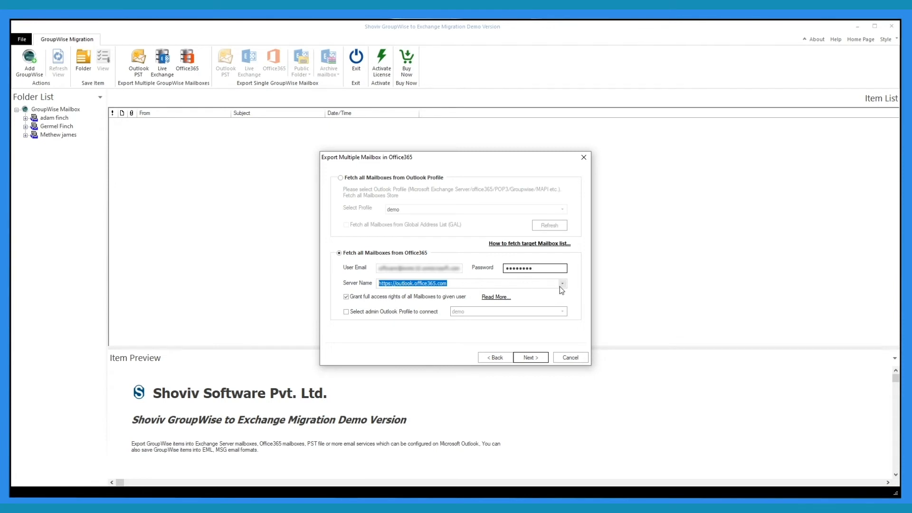
pyautogui.click(561, 284)
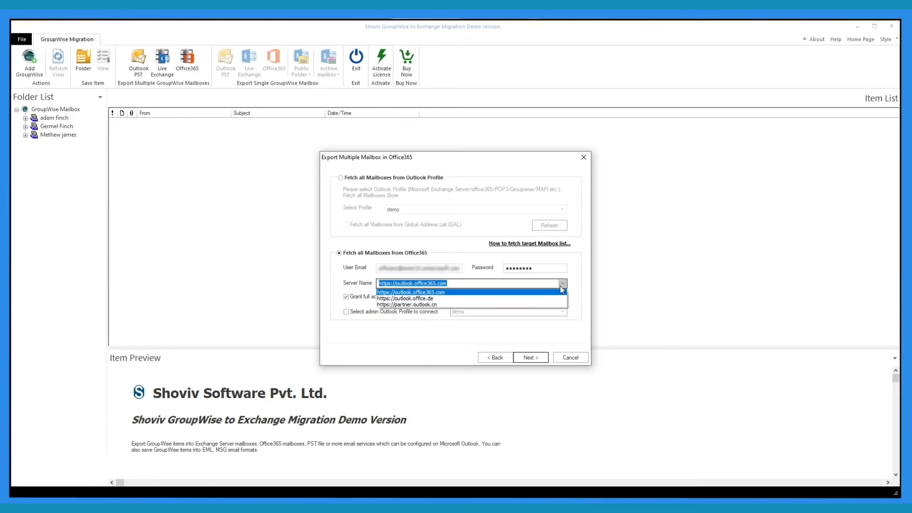
pyautogui.click(411, 292)
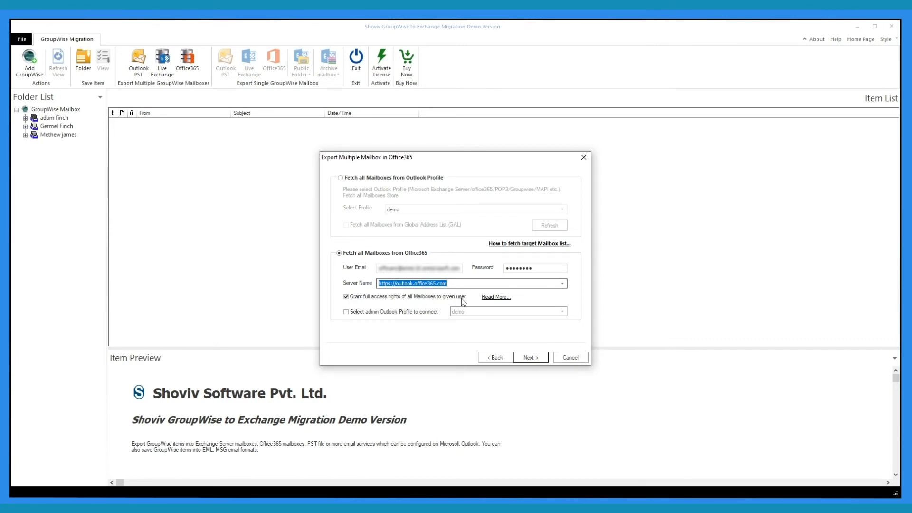
pyautogui.moveTo(364, 299)
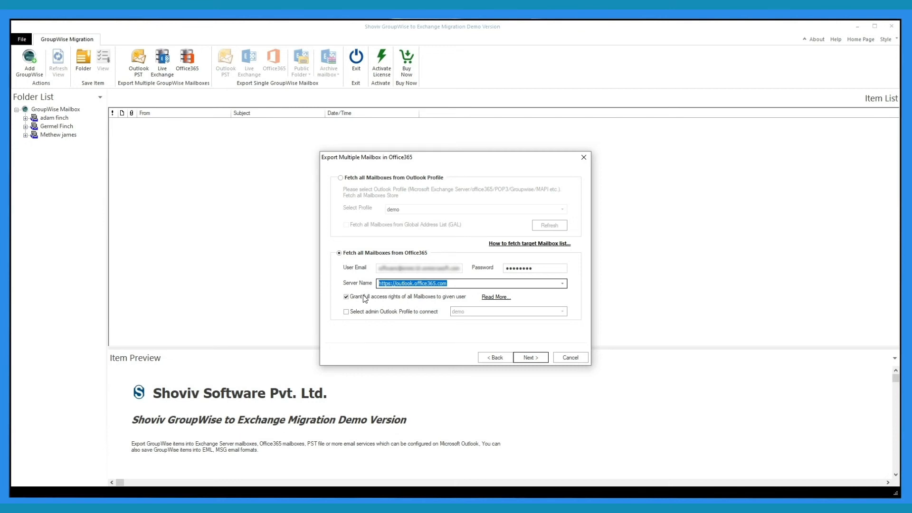
pyautogui.click(345, 312)
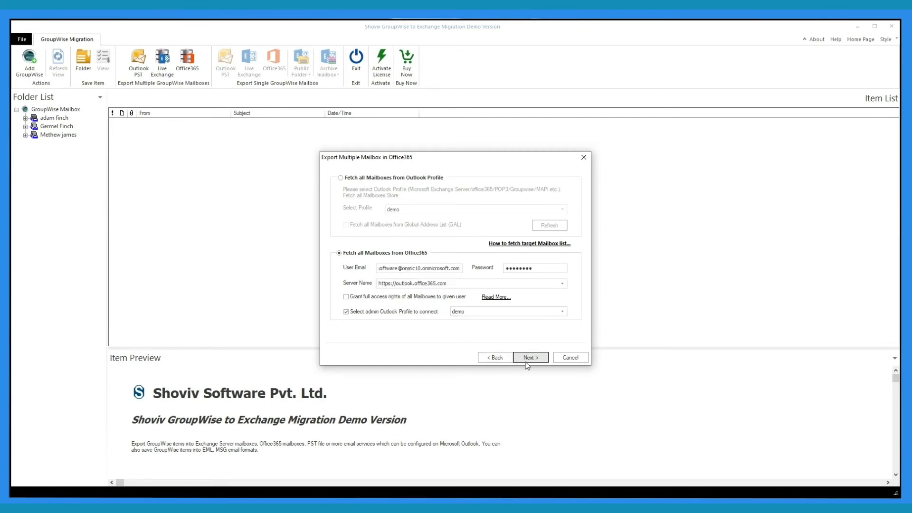
pyautogui.click(529, 357)
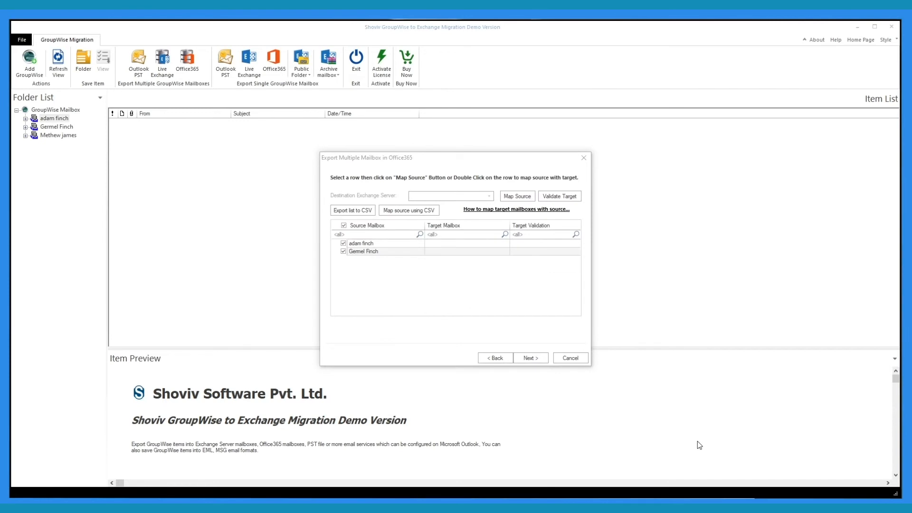
pyautogui.doubleClick(361, 243)
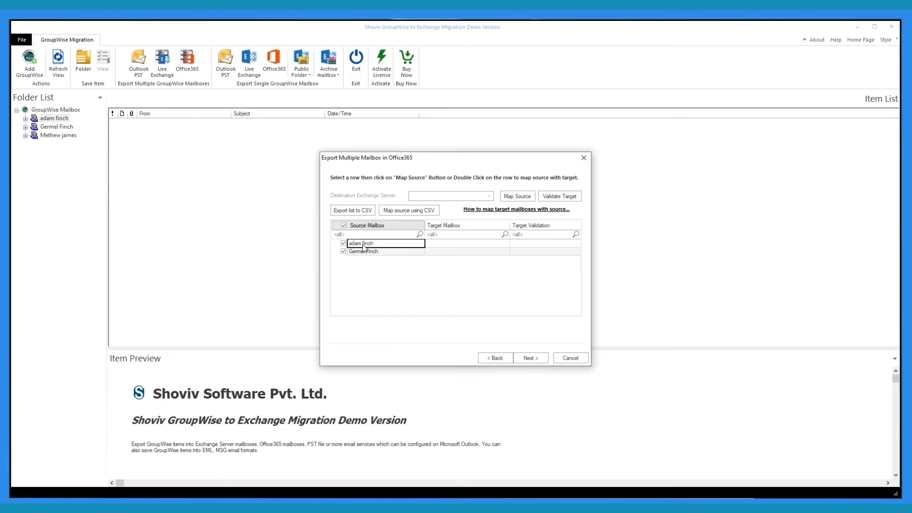
pyautogui.doubleClick(361, 243)
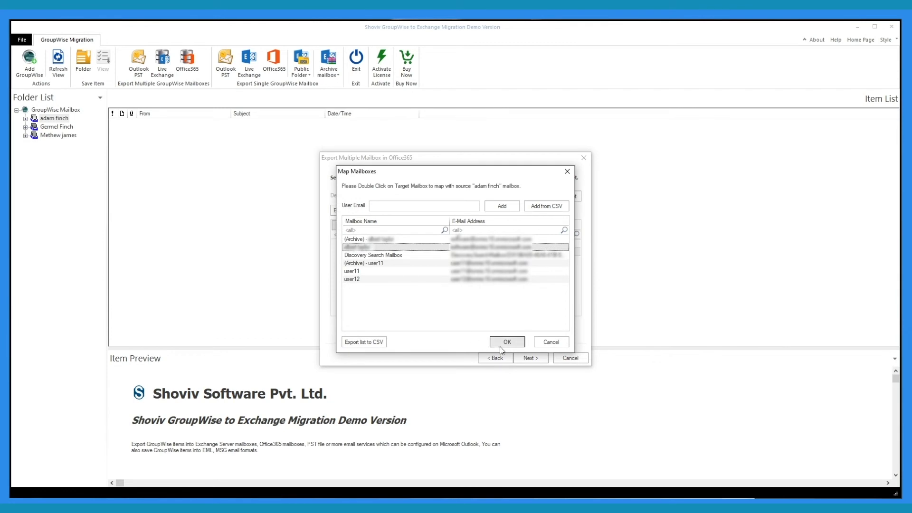
pyautogui.click(507, 342)
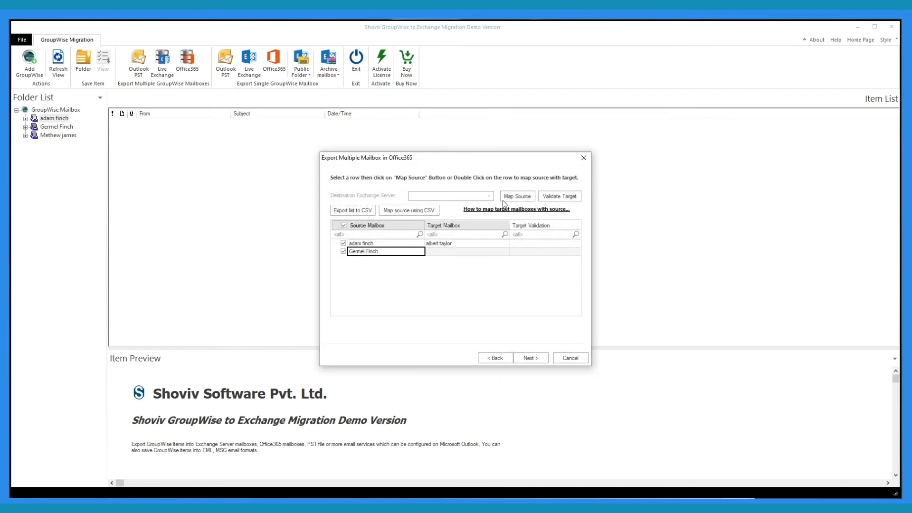
pyautogui.doubleClick(363, 250)
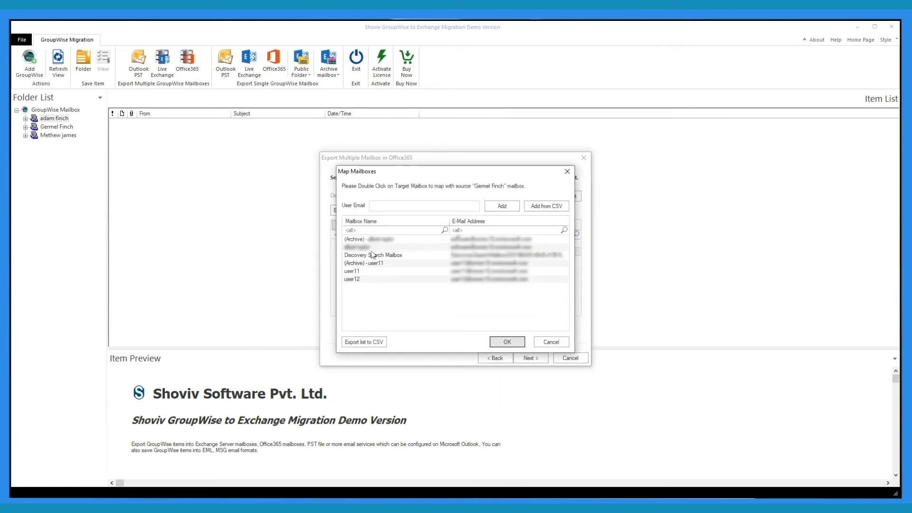
pyautogui.click(506, 341)
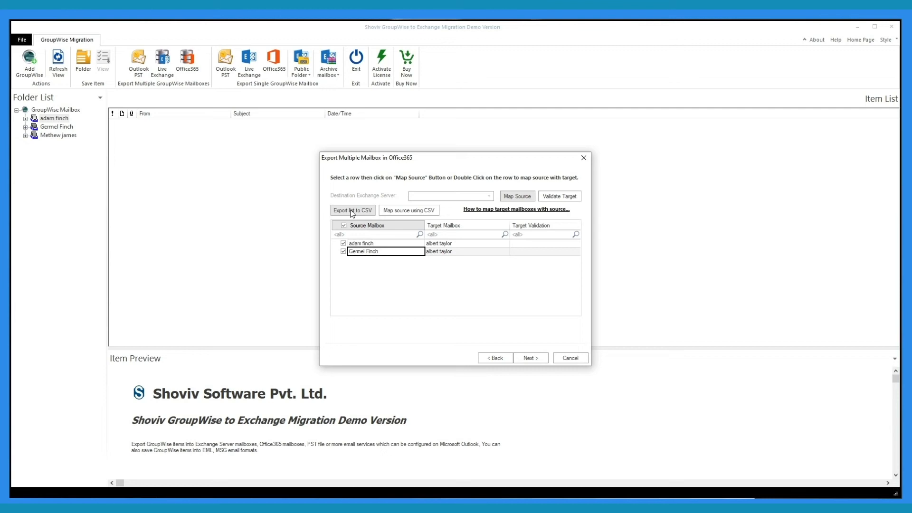
pyautogui.moveTo(408, 210)
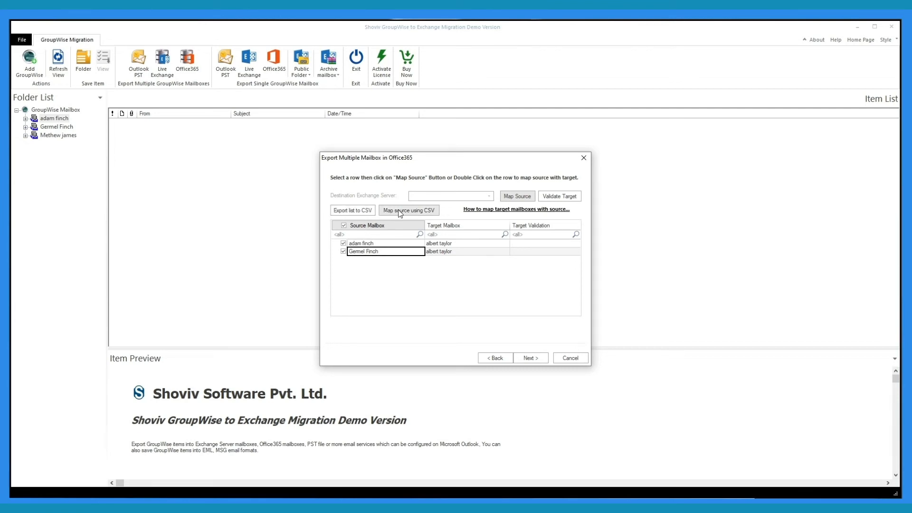
# Step: Validate the mapped target mailboxes and acknowledge the success message
pyautogui.click(558, 196)
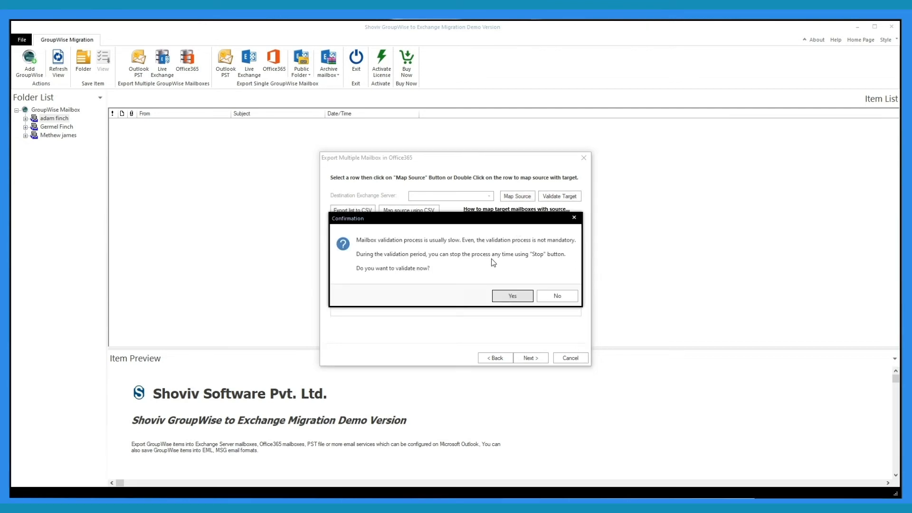
pyautogui.click(511, 296)
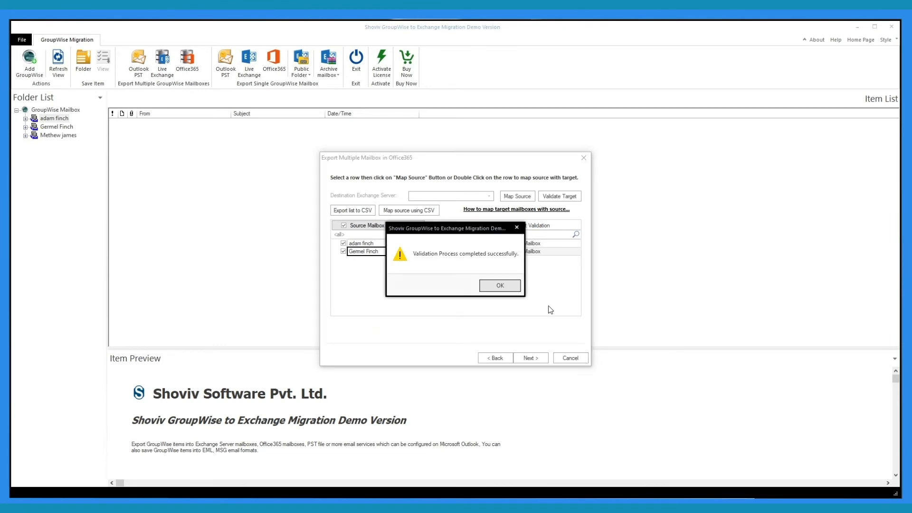
pyautogui.click(498, 285)
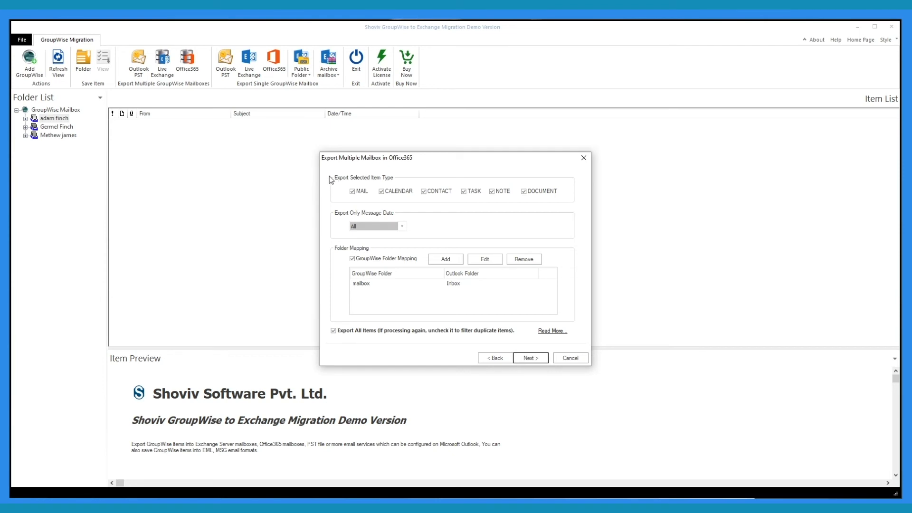
pyautogui.moveTo(391, 185)
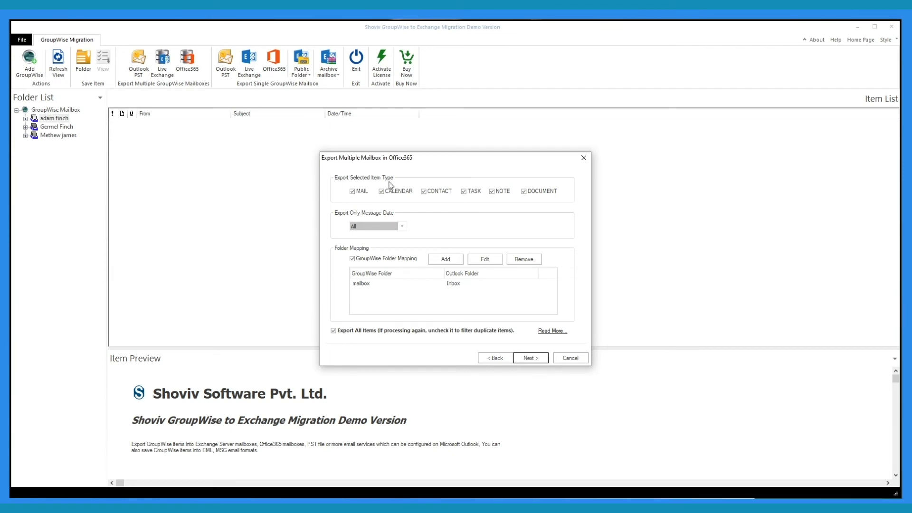
pyautogui.moveTo(324, 222)
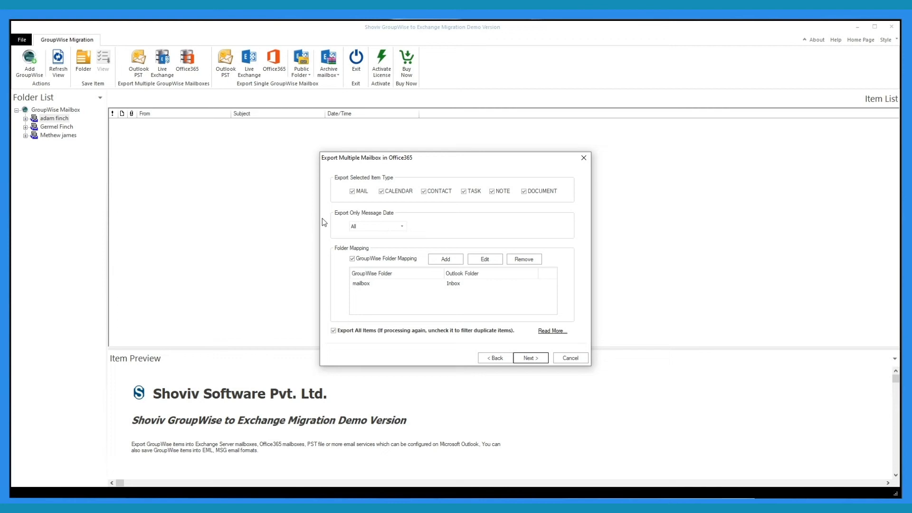
pyautogui.click(400, 226)
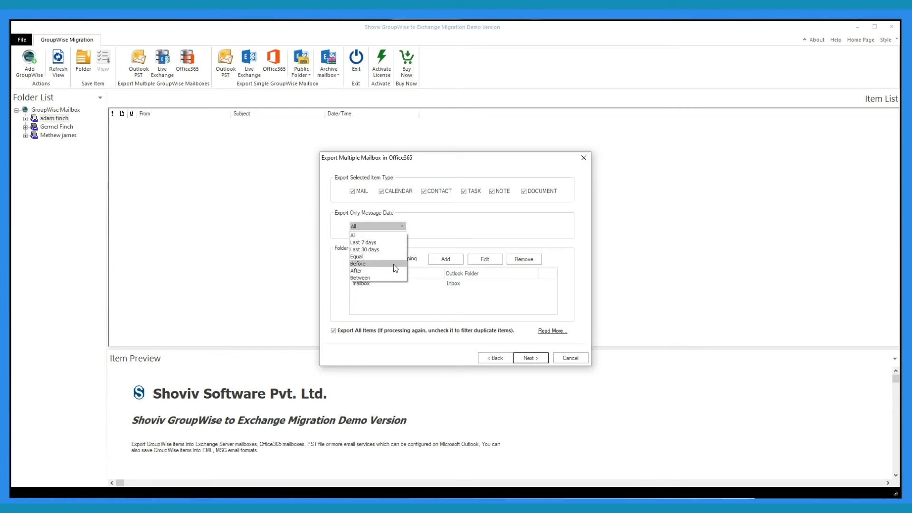
pyautogui.moveTo(406, 231)
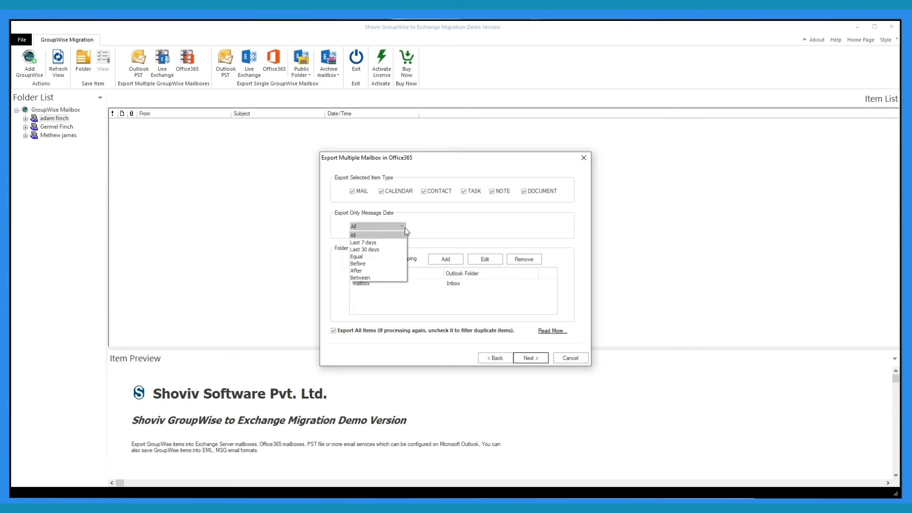
pyautogui.click(354, 235)
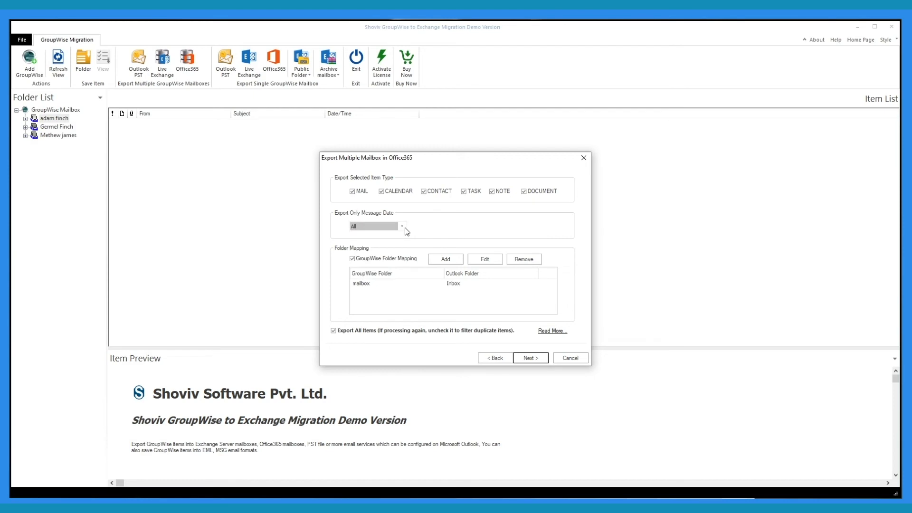
pyautogui.moveTo(338, 249)
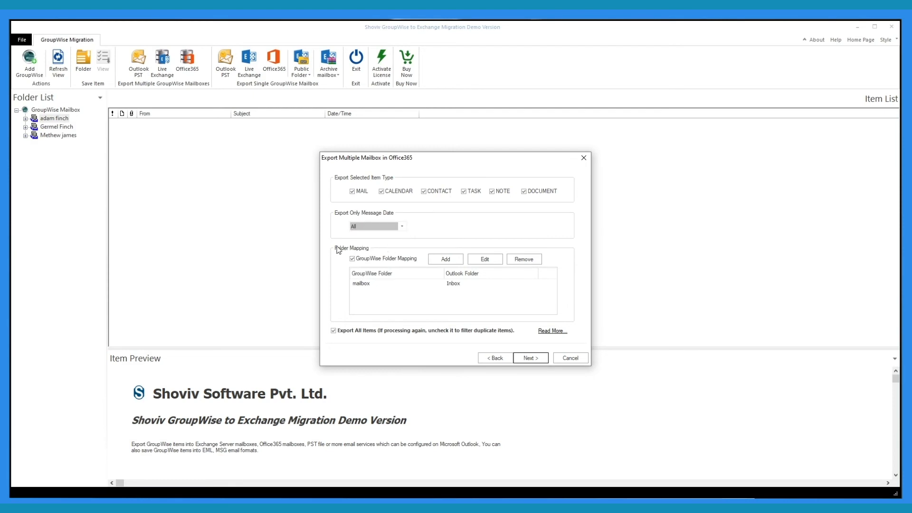
pyautogui.moveTo(366, 259)
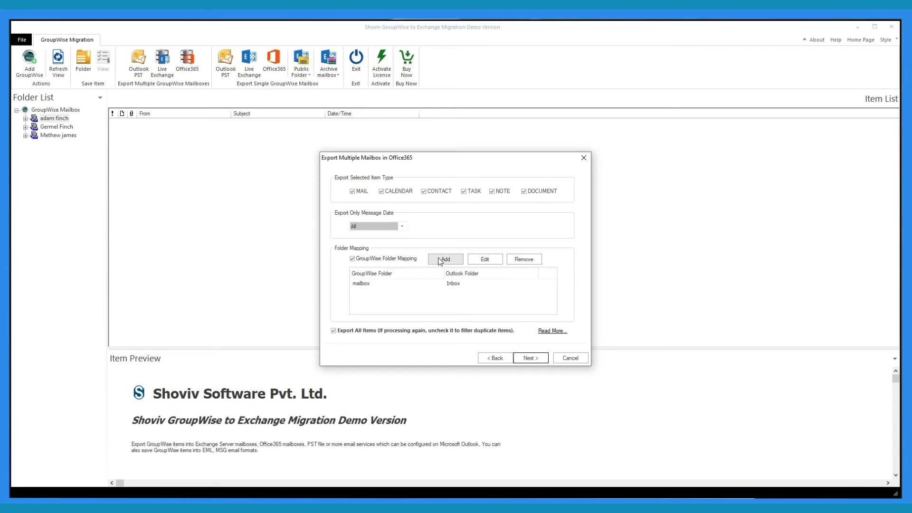
pyautogui.moveTo(347, 291)
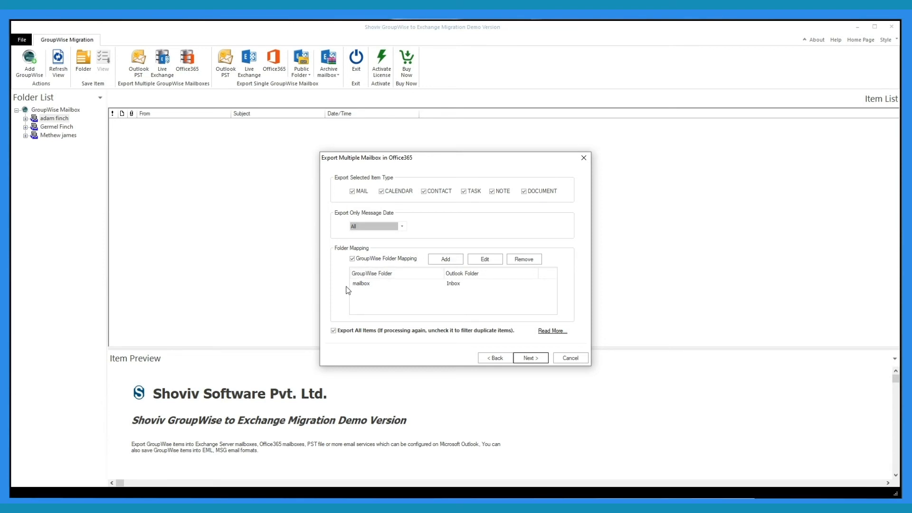
pyautogui.moveTo(477, 308)
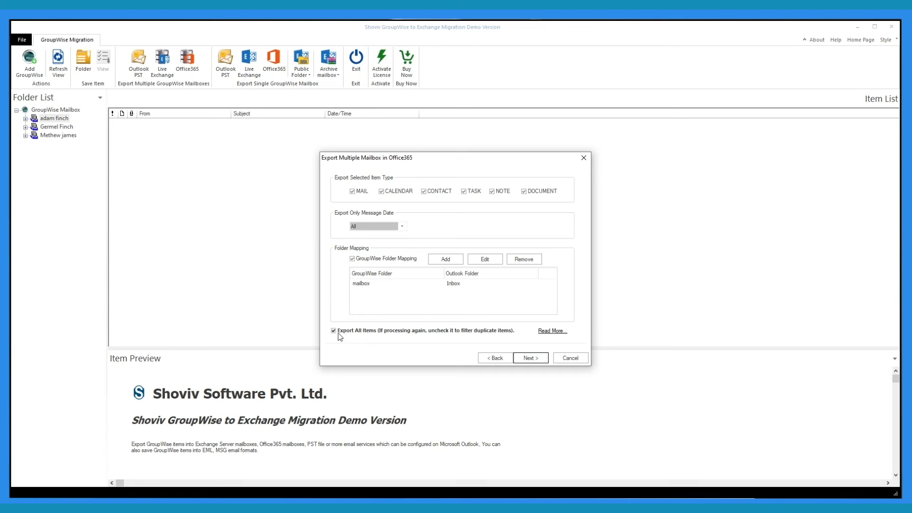
pyautogui.click(333, 331)
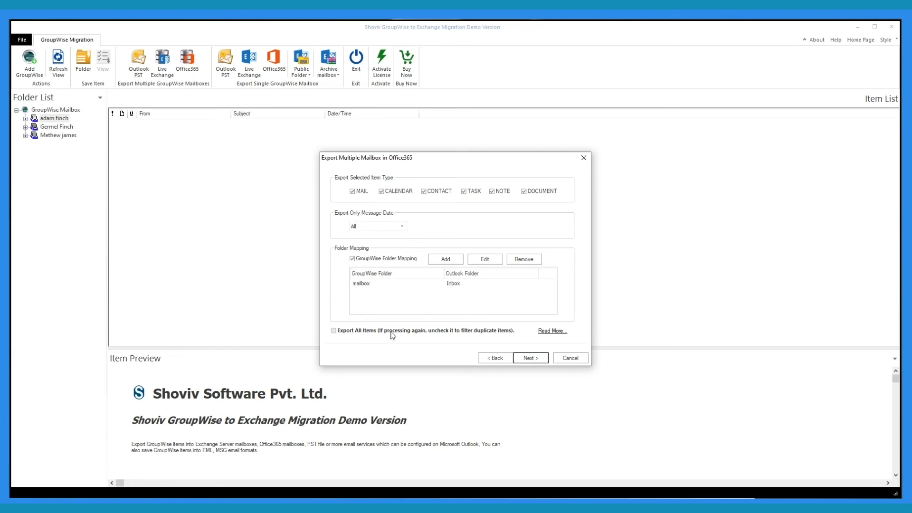
pyautogui.click(333, 330)
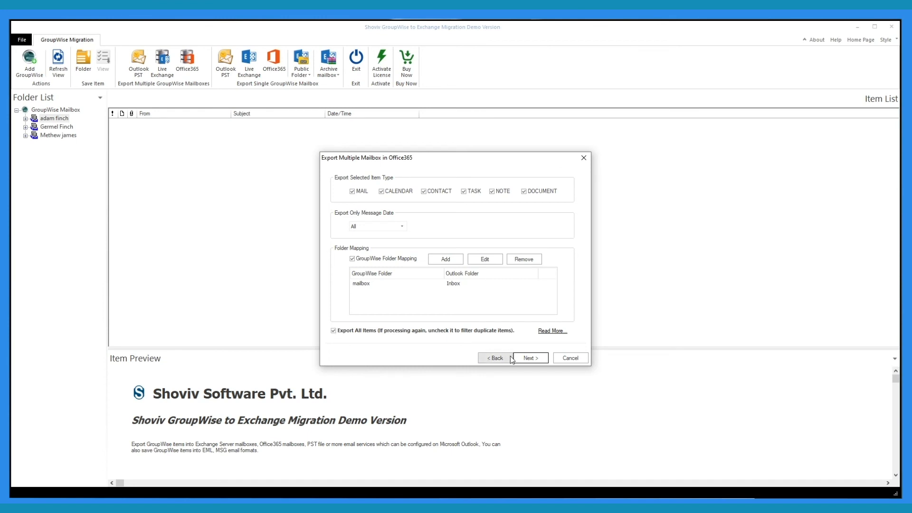
# Step: Run the Office365 export to completion (465 of 465 items) and save the report
pyautogui.click(529, 358)
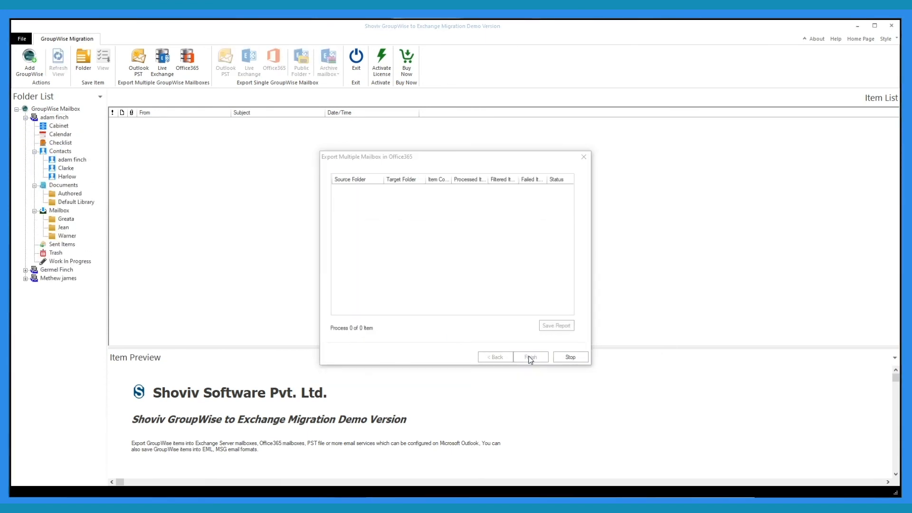
pyautogui.click(531, 357)
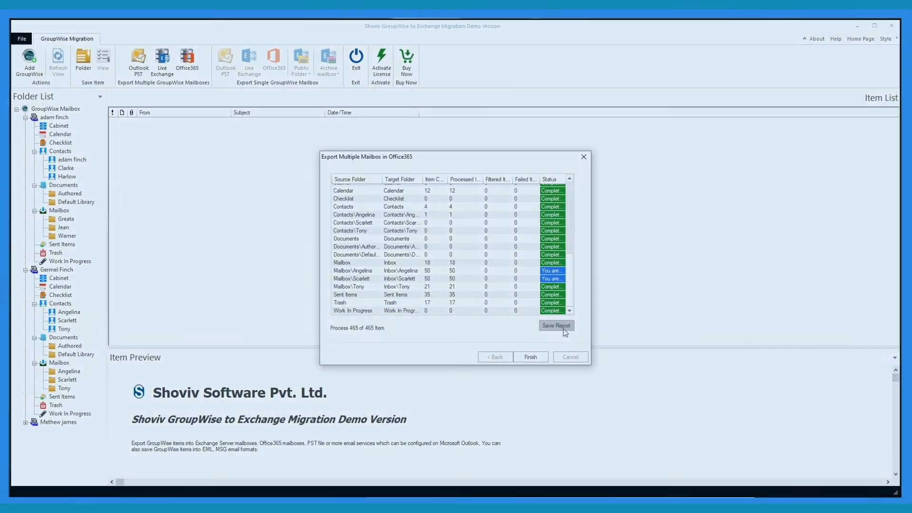
pyautogui.click(556, 325)
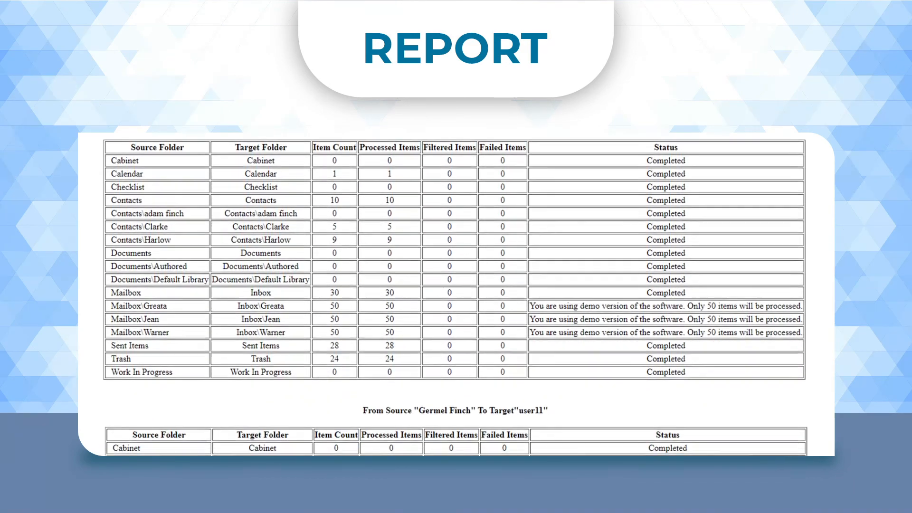
pyautogui.scroll(-3)
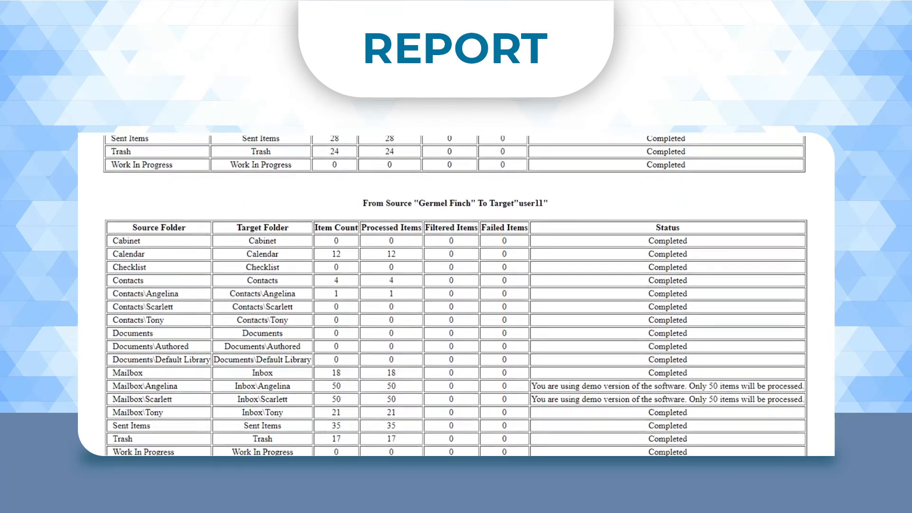